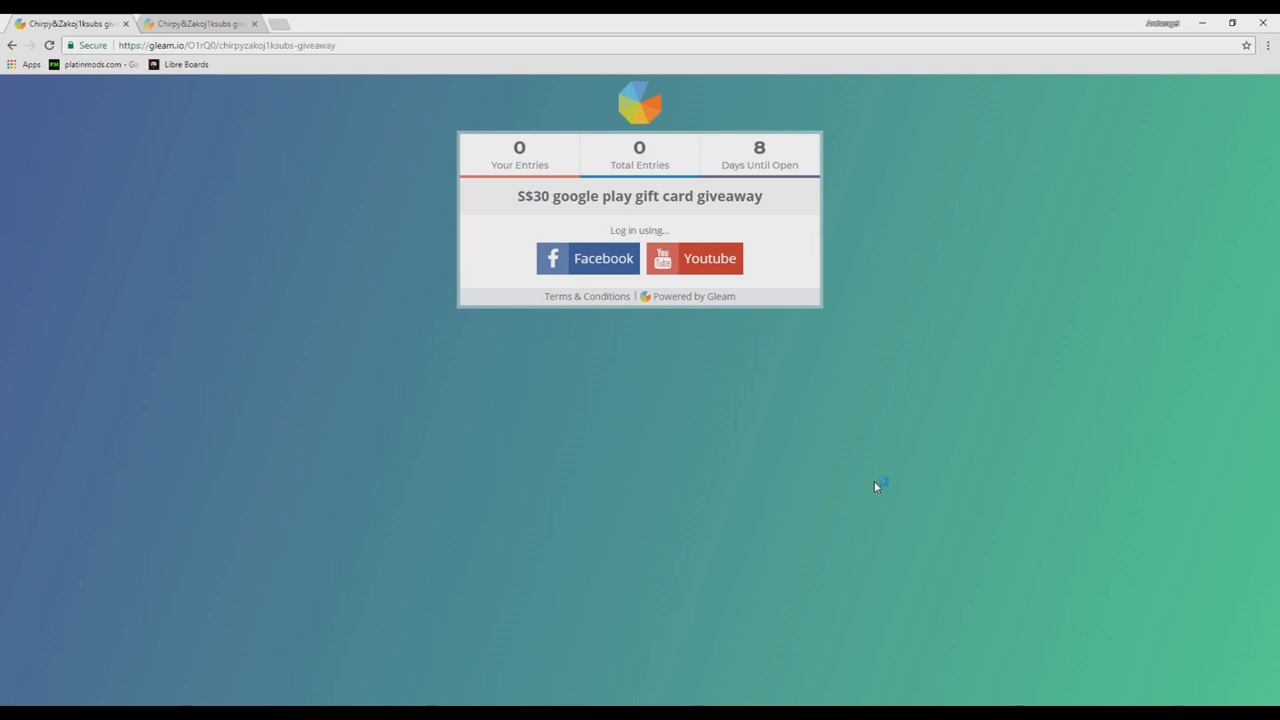
pyautogui.moveTo(876, 488)
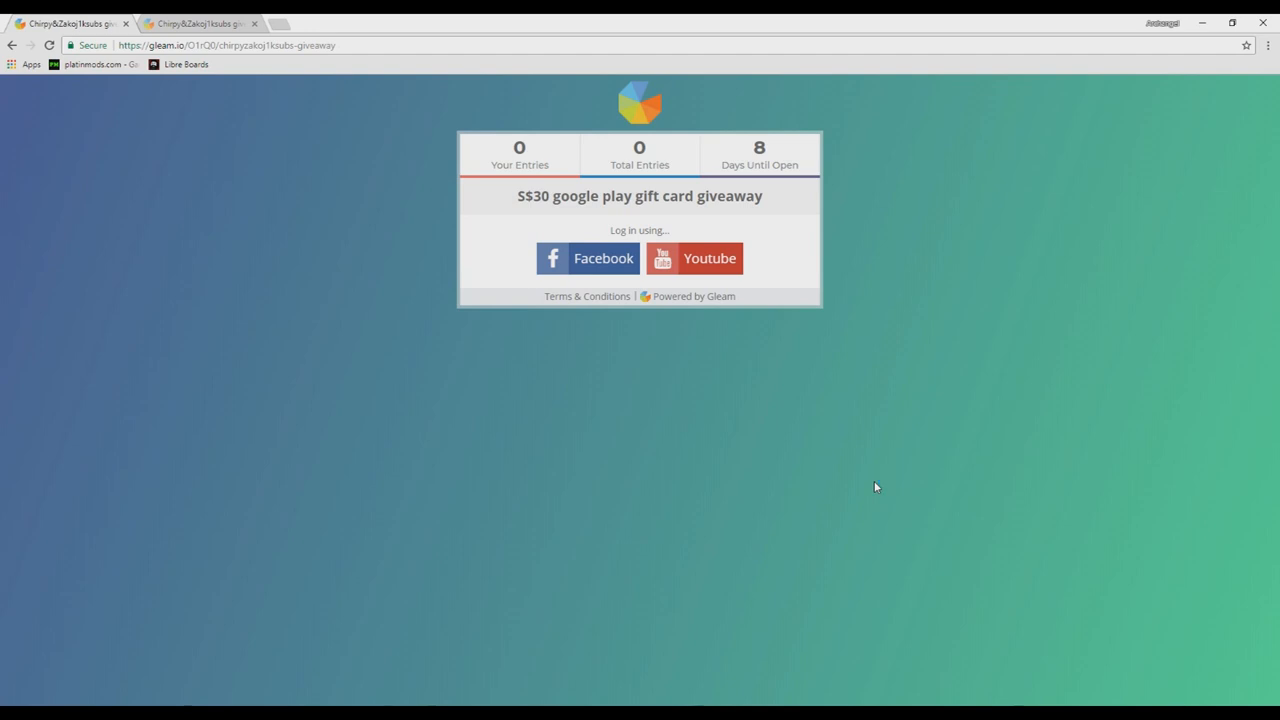
pyautogui.moveTo(558, 284)
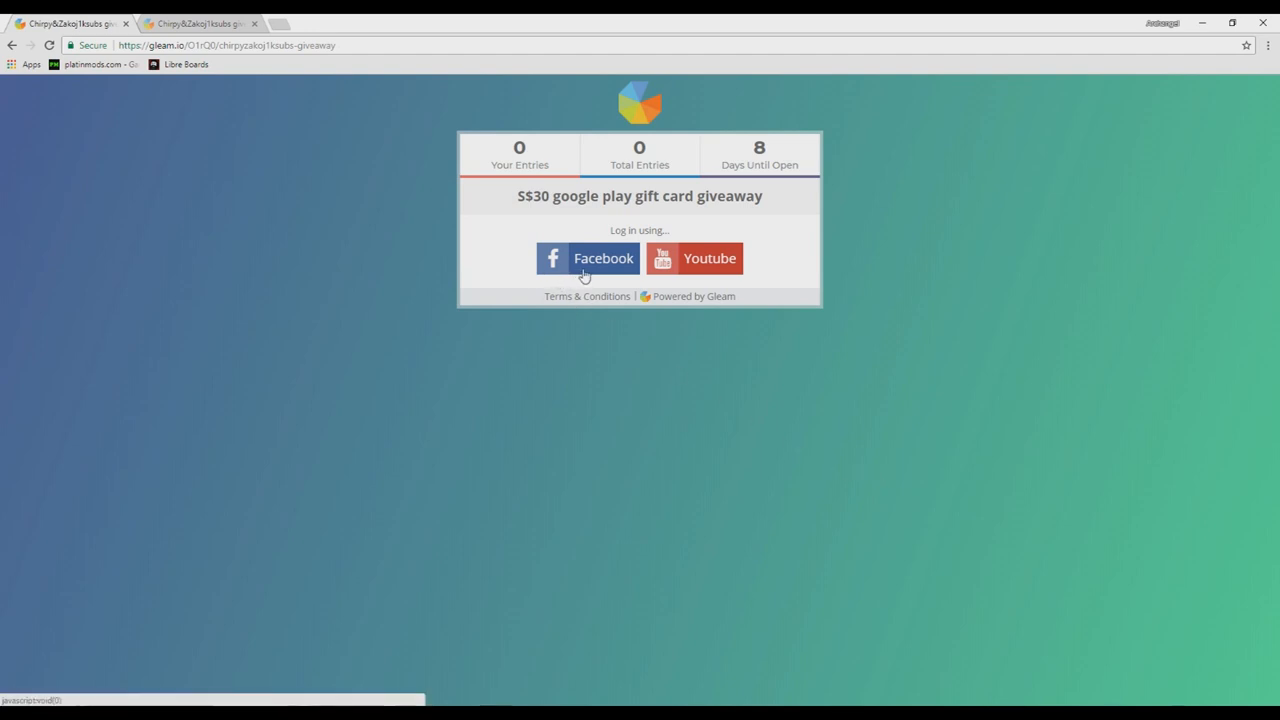
pyautogui.moveTo(704, 274)
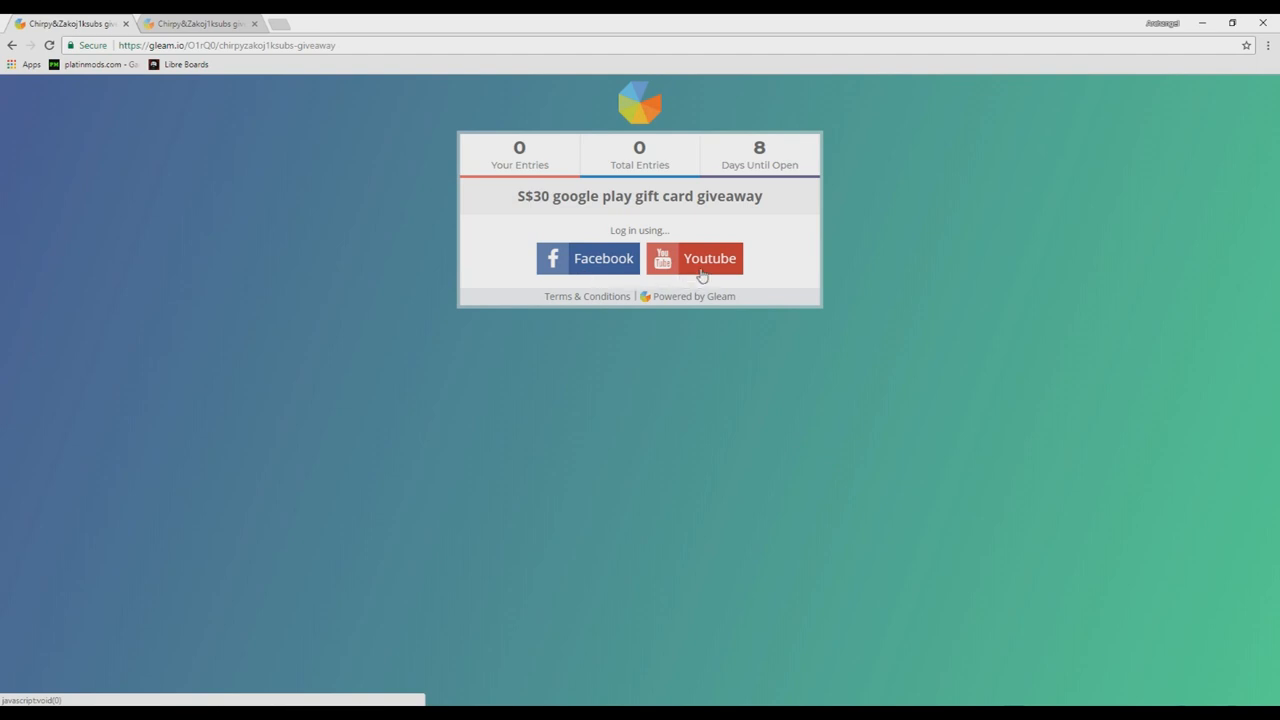
# Log in to the giveaway with YouTube and return to the giveaway page
pyautogui.click(692, 258)
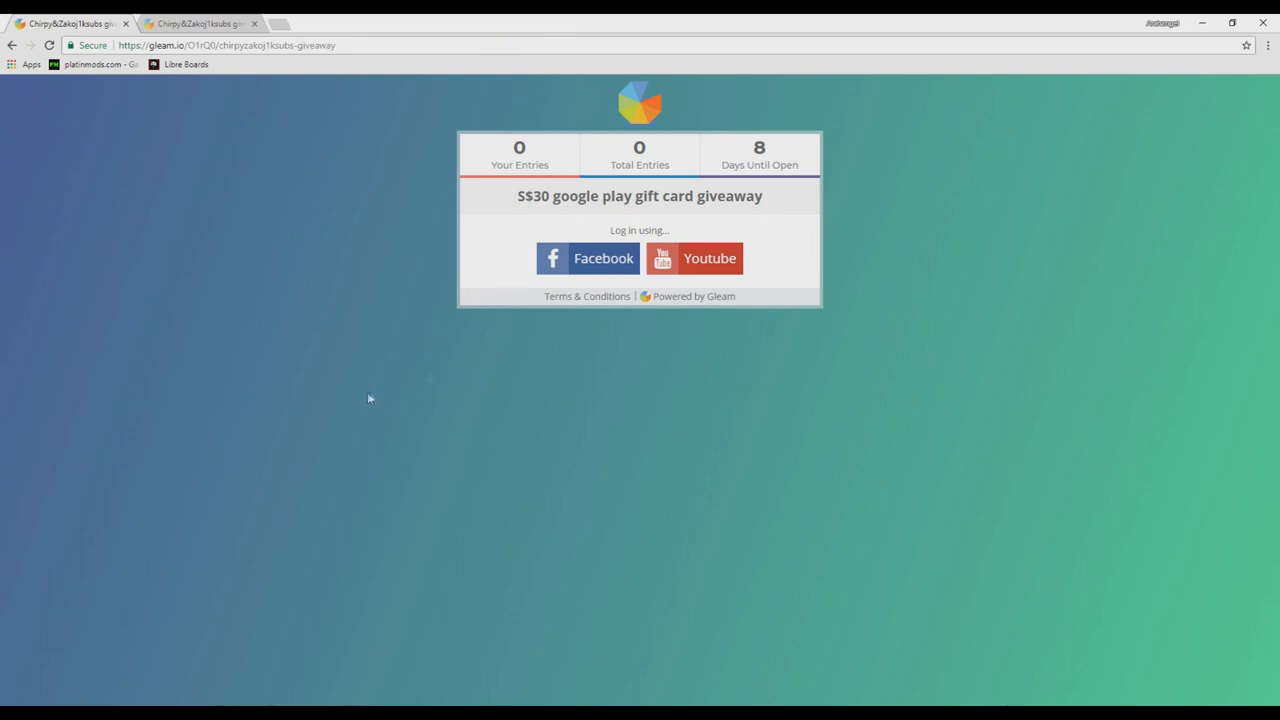
pyautogui.moveTo(200, 20)
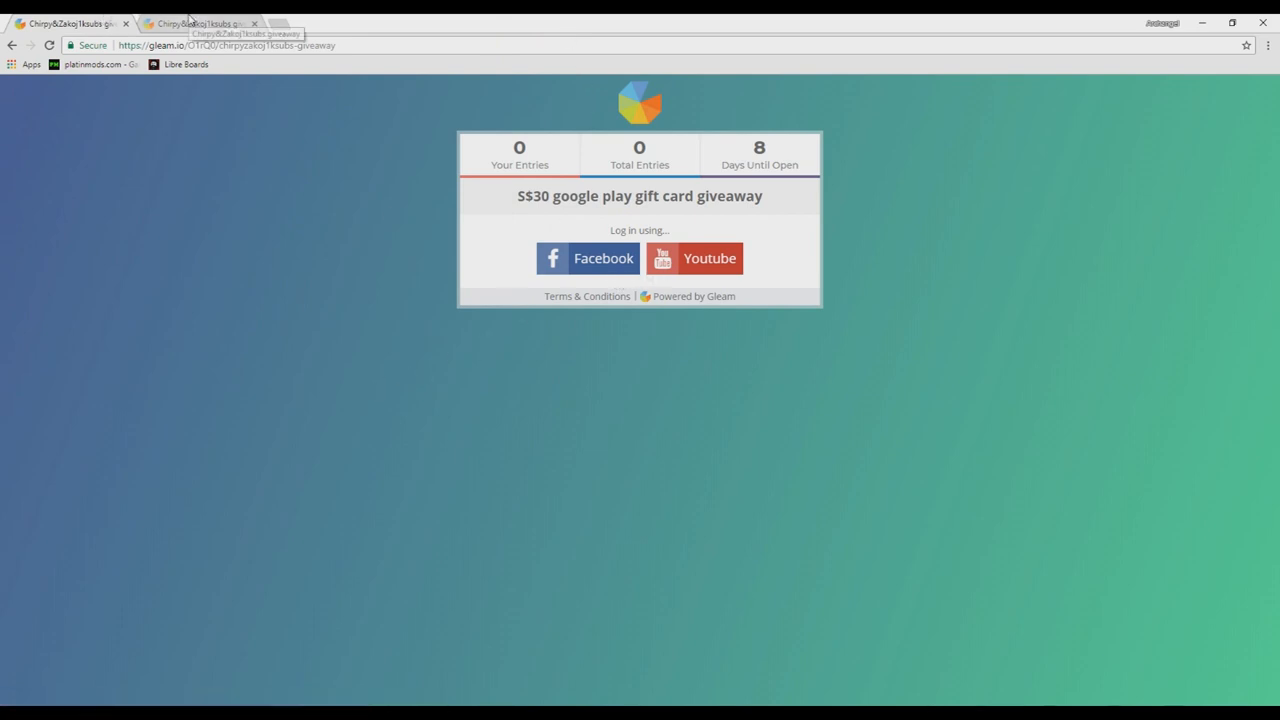
pyautogui.click(586, 258)
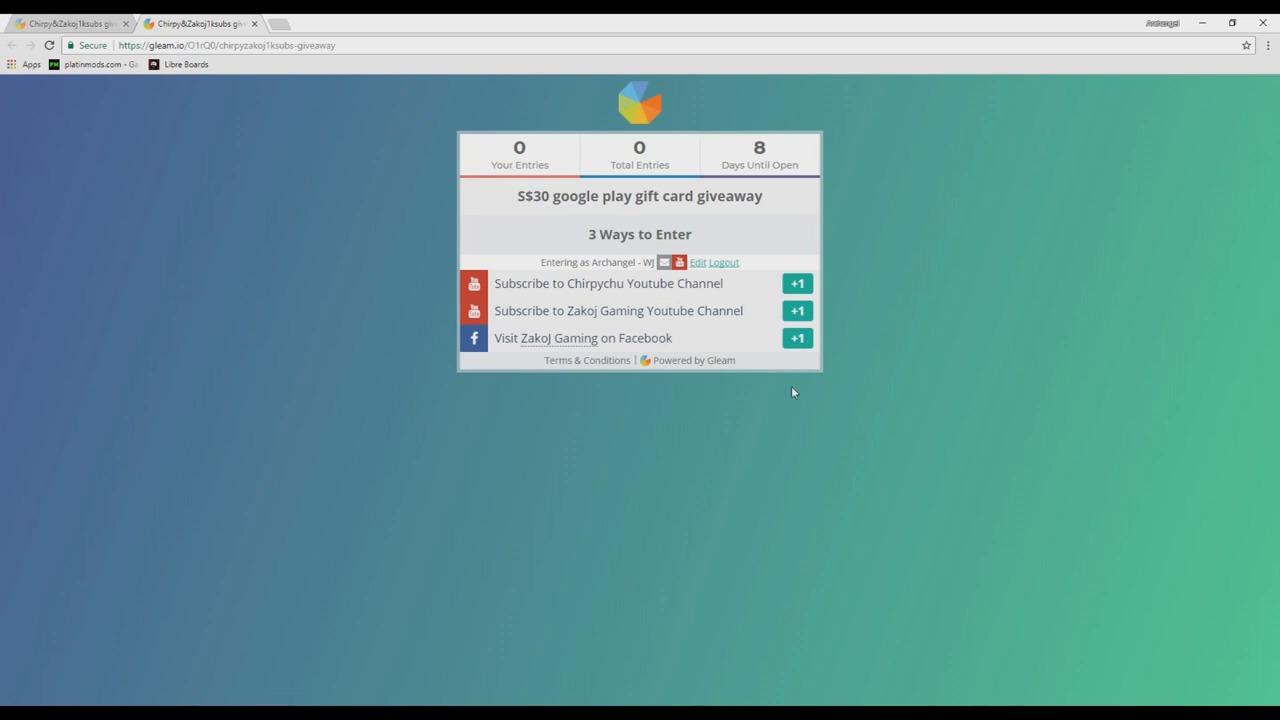
pyautogui.moveTo(788, 394)
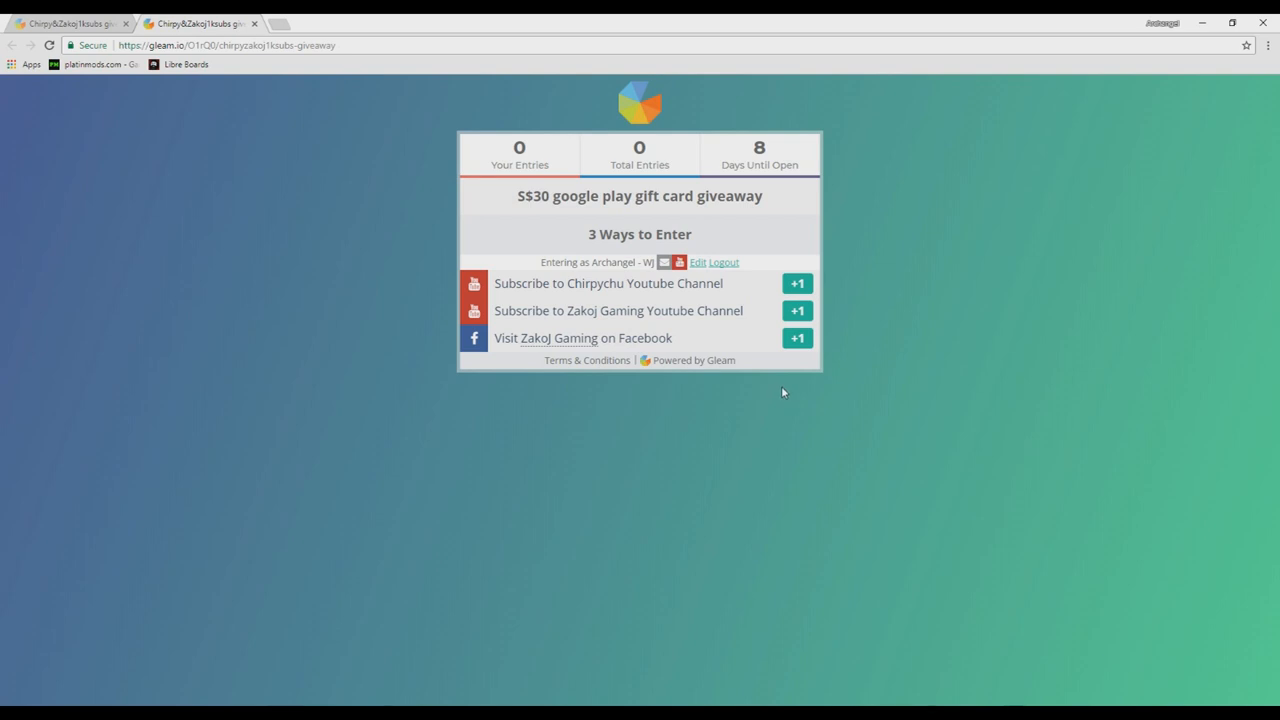
# Subscribe to the Chirpychu YouTube channel and claim its +1 entry
pyautogui.click(608, 284)
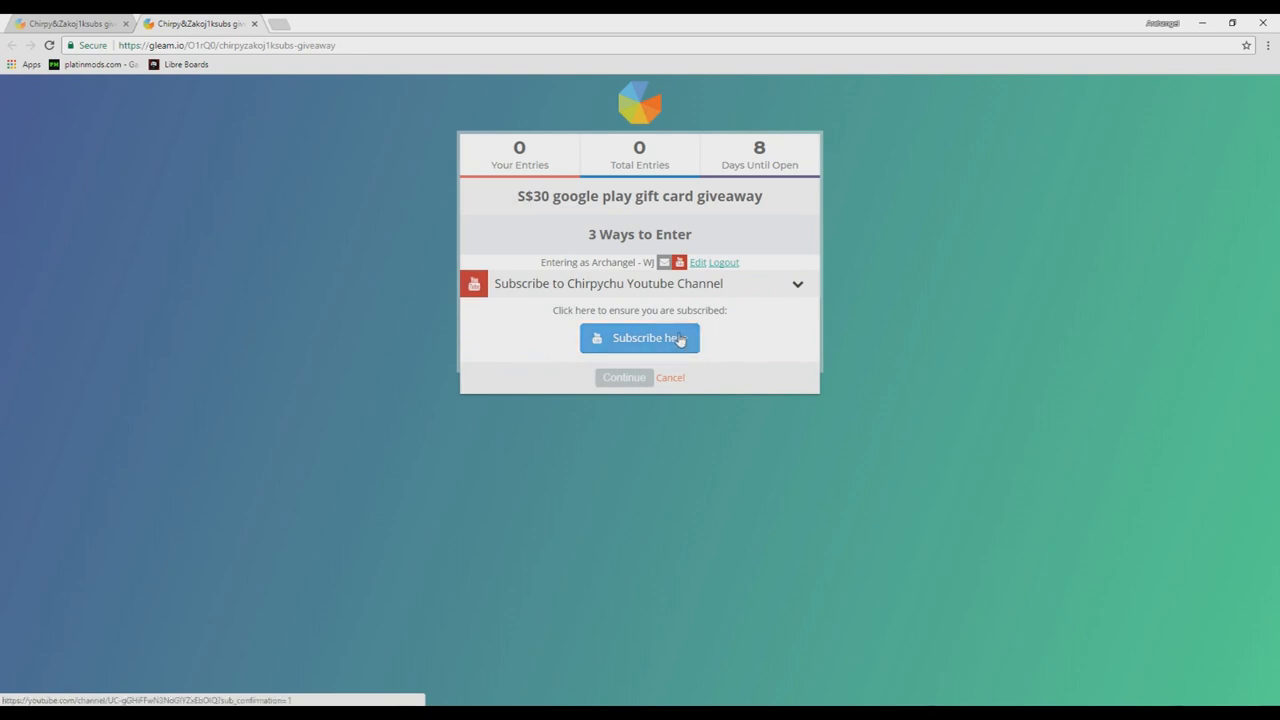
pyautogui.click(640, 338)
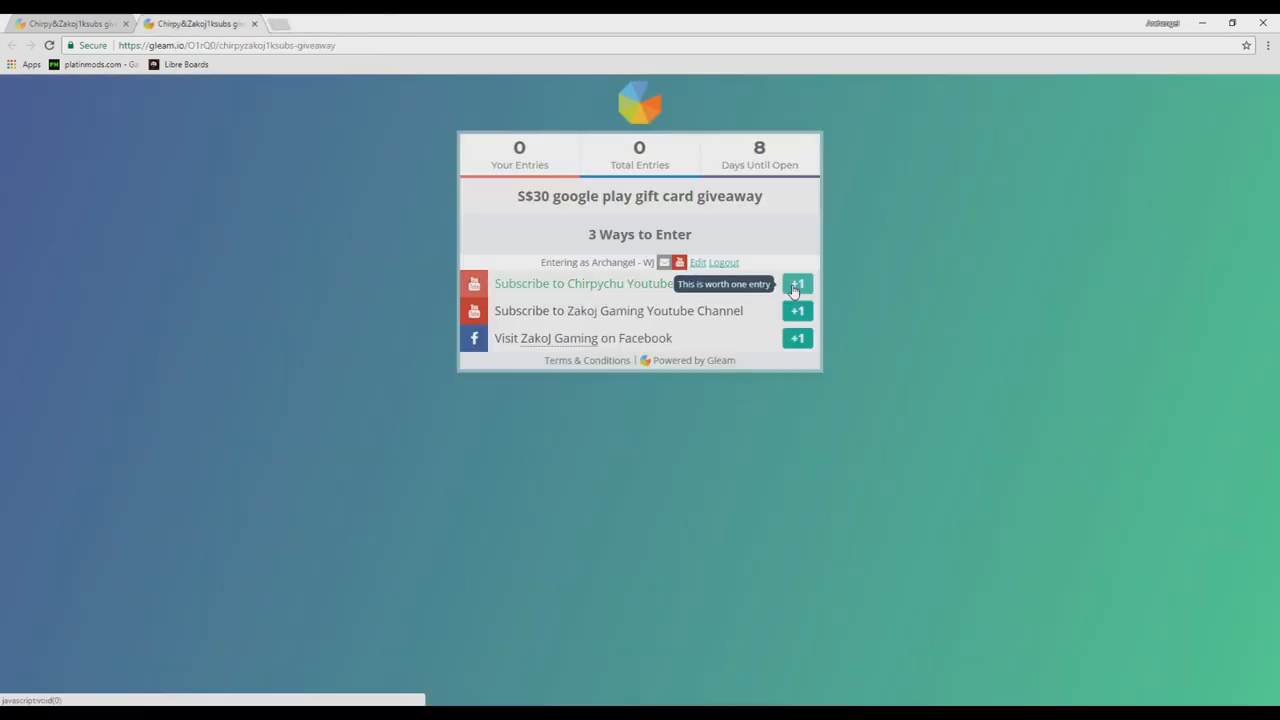
pyautogui.click(796, 284)
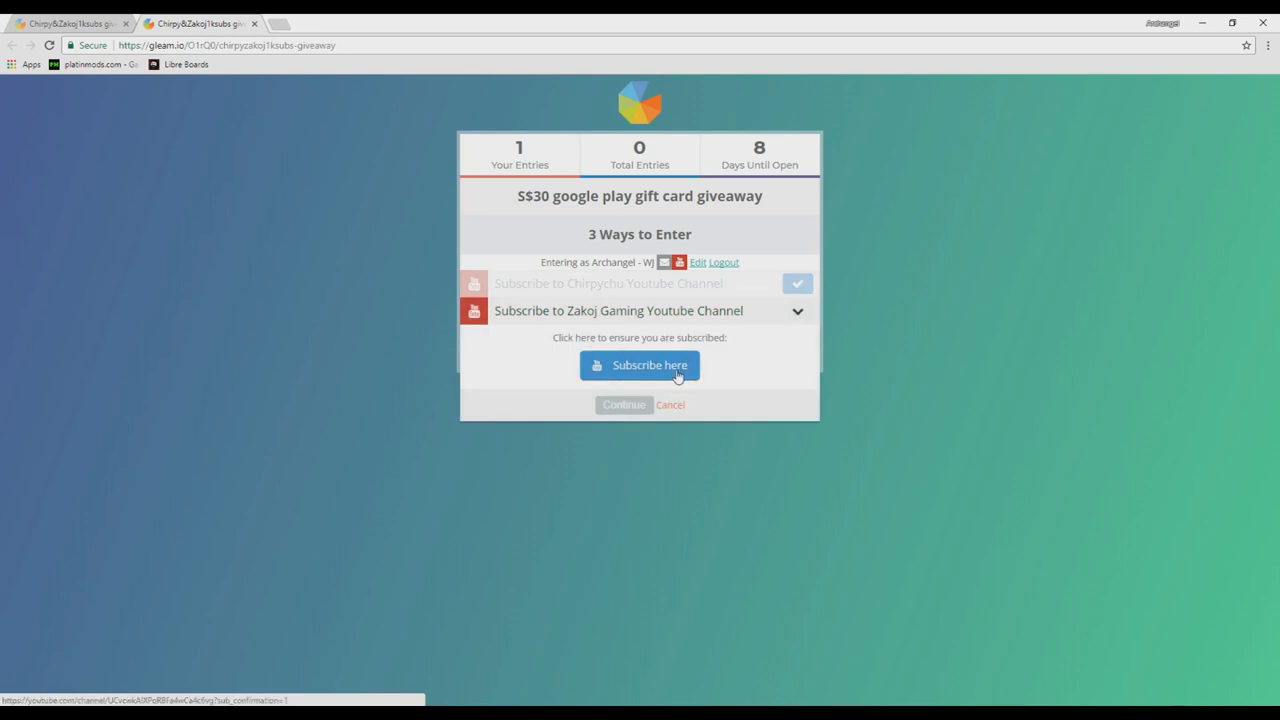
# Subscribe to the Zakoj Gaming YouTube channel and claim its entry, reaching 2
pyautogui.click(640, 364)
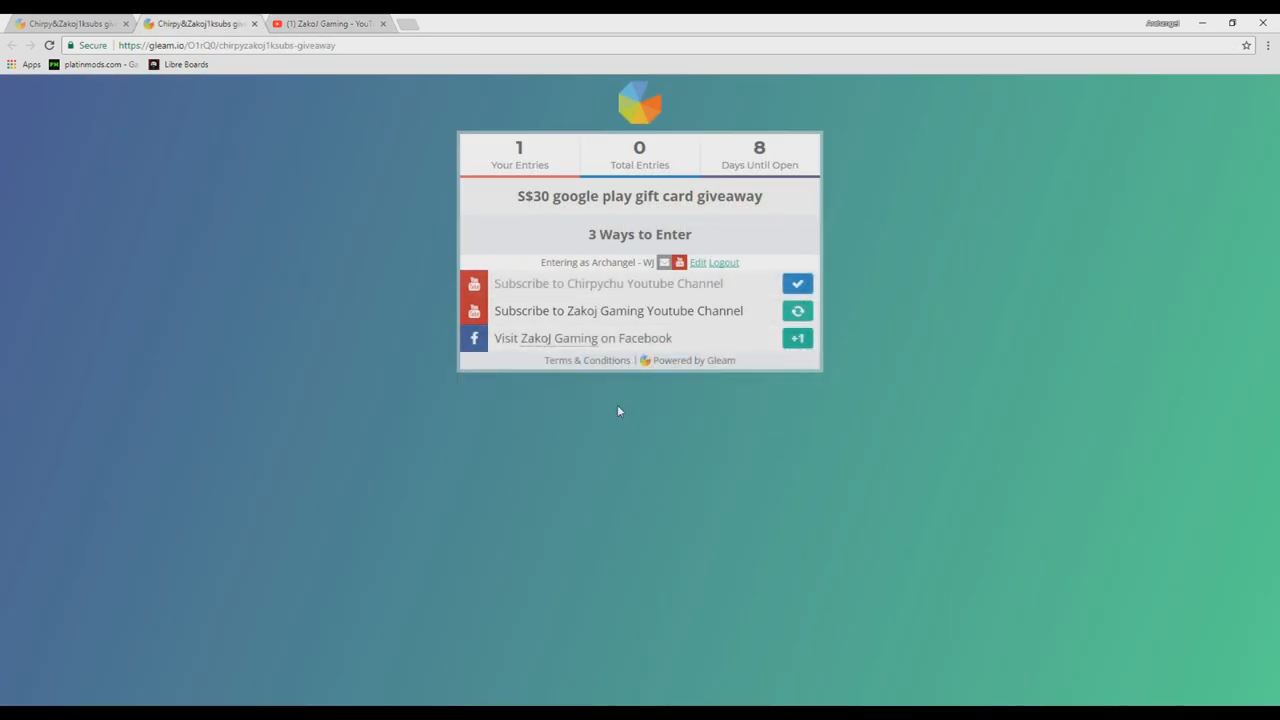
pyautogui.click(796, 310)
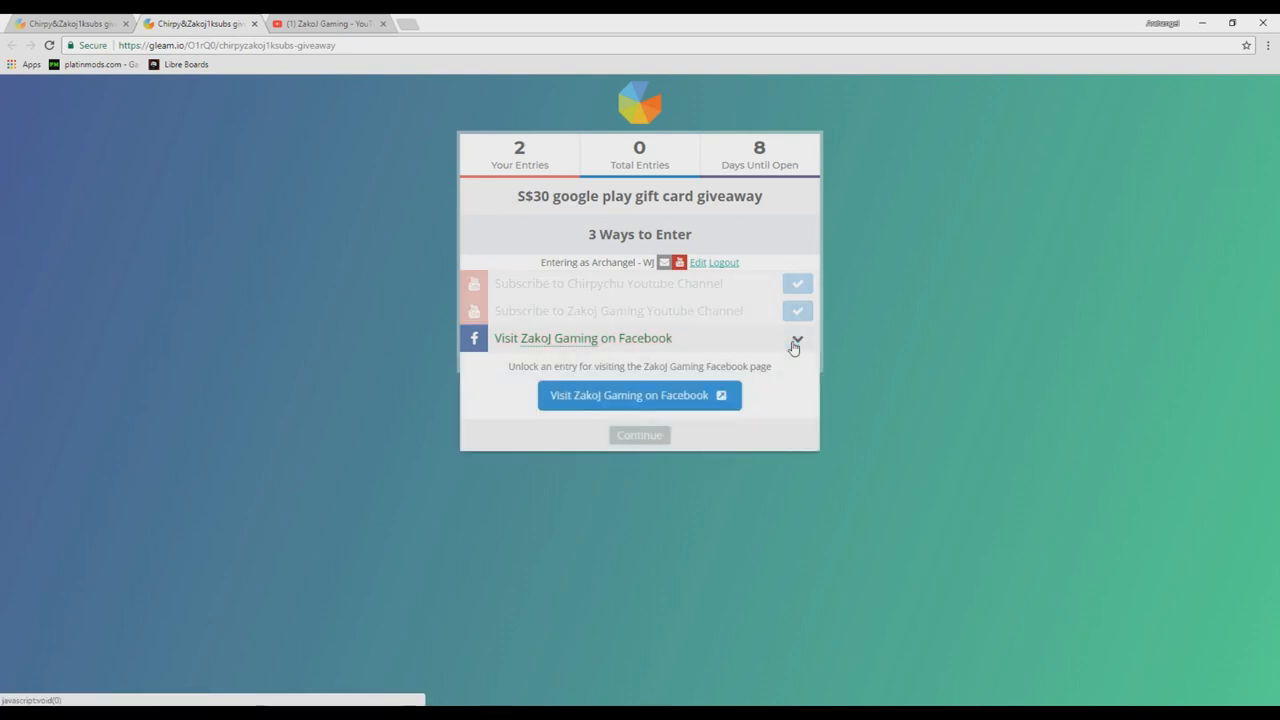
# Visit the Zakoj Gaming Facebook page and browse it
pyautogui.click(640, 396)
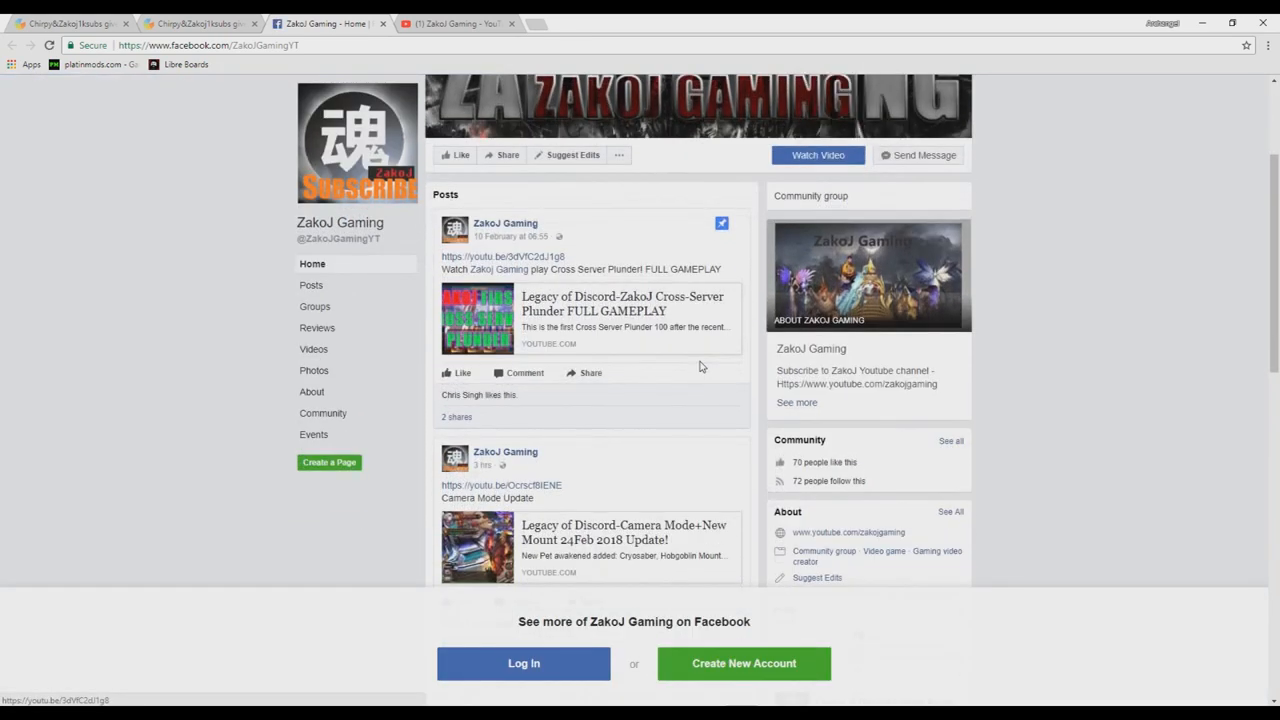
pyautogui.scroll(-3)
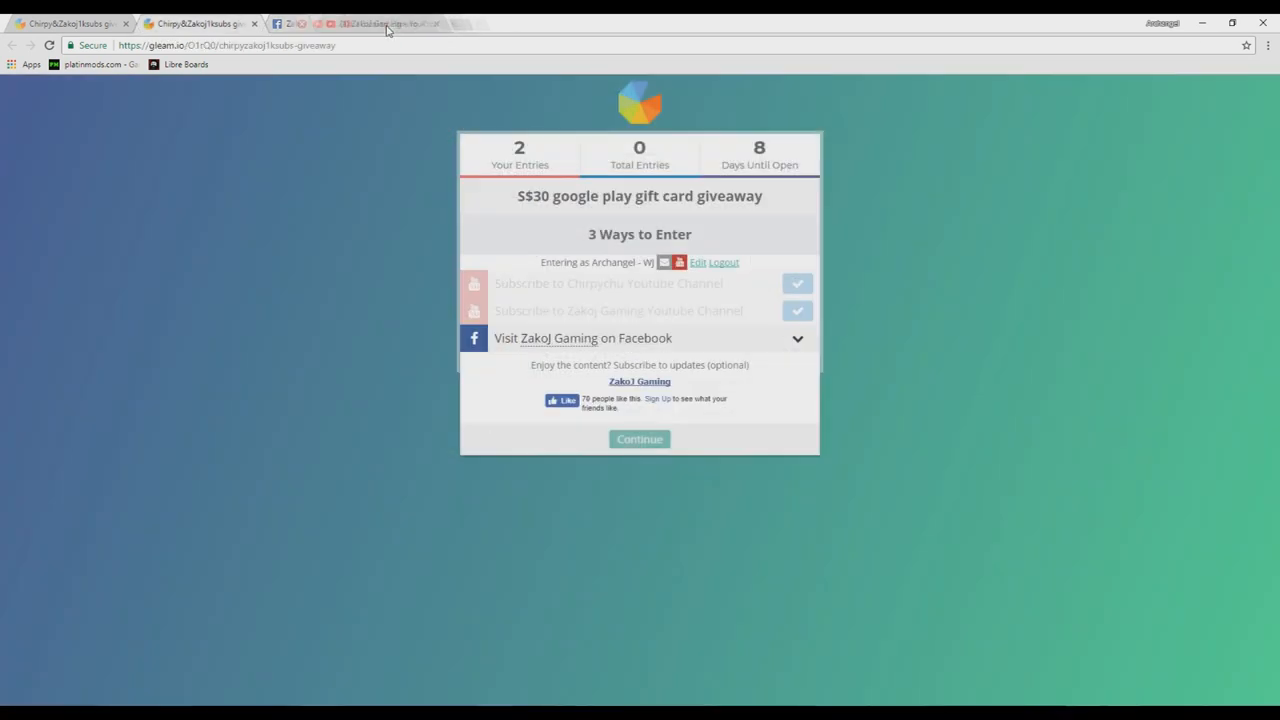
# Claim the Facebook visit entry via Continue, completing all three tasks at 3 entries
pyautogui.click(640, 440)
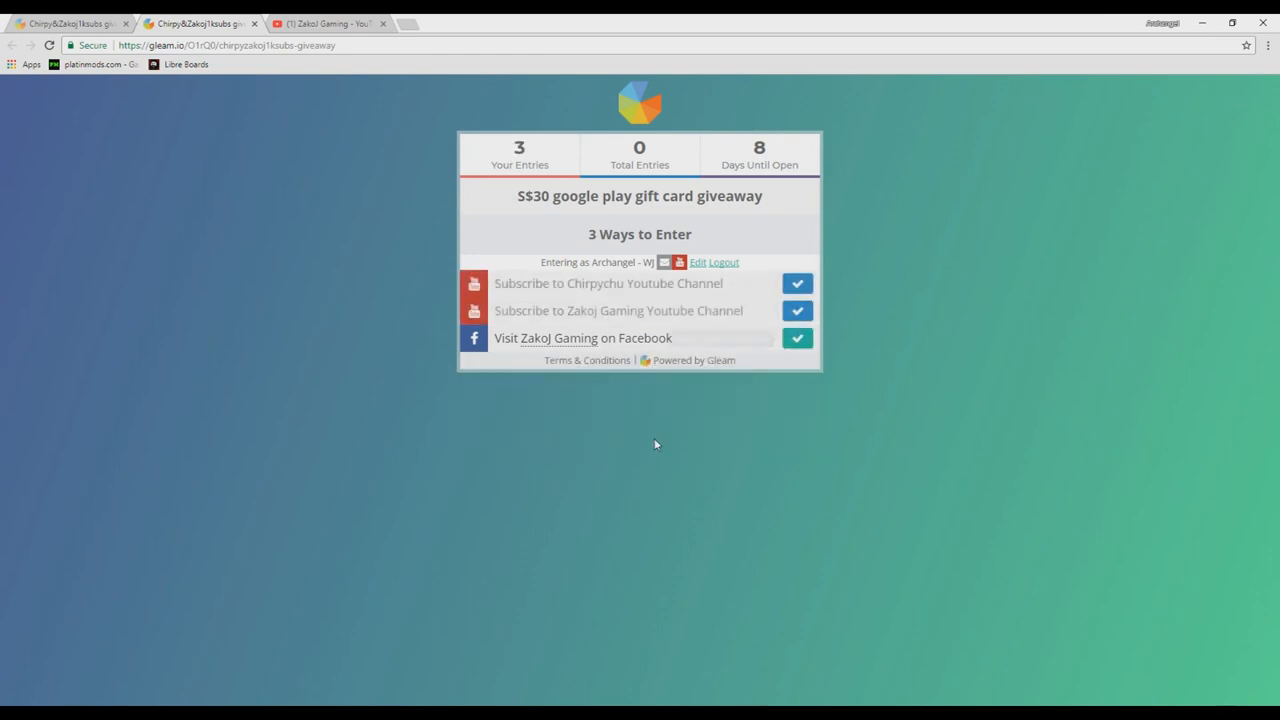
pyautogui.click(796, 336)
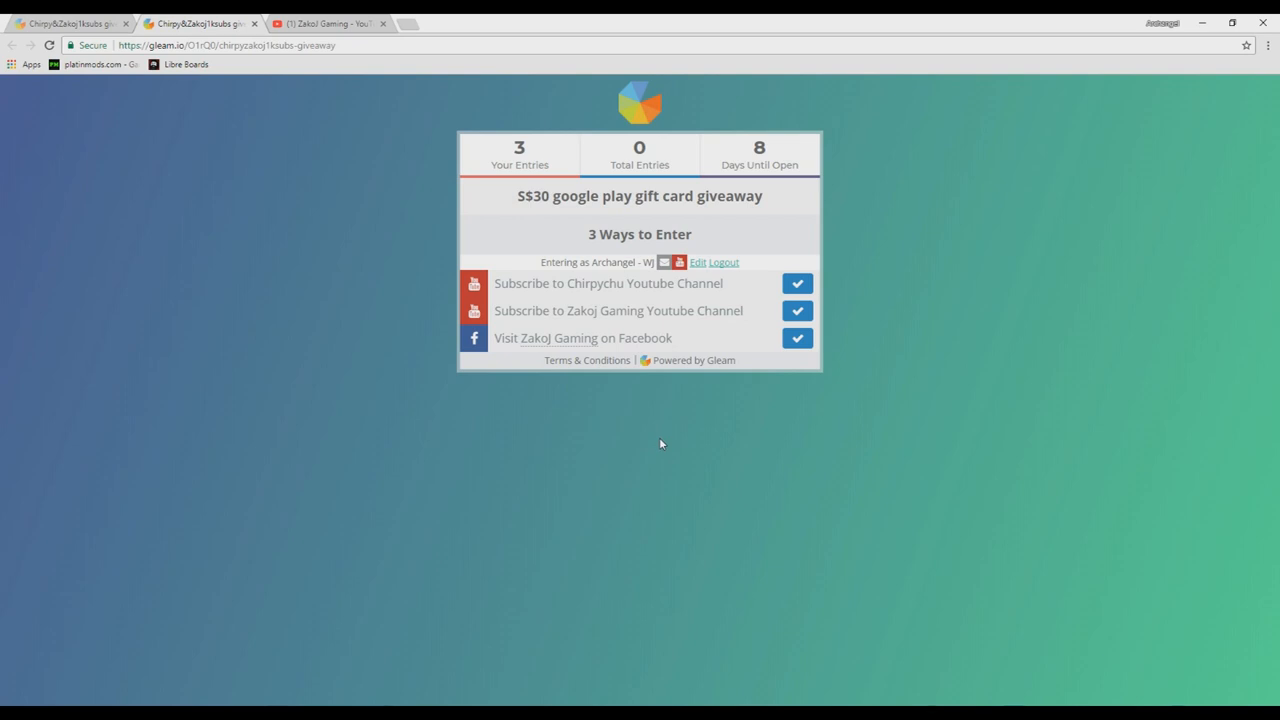
pyautogui.moveTo(662, 448)
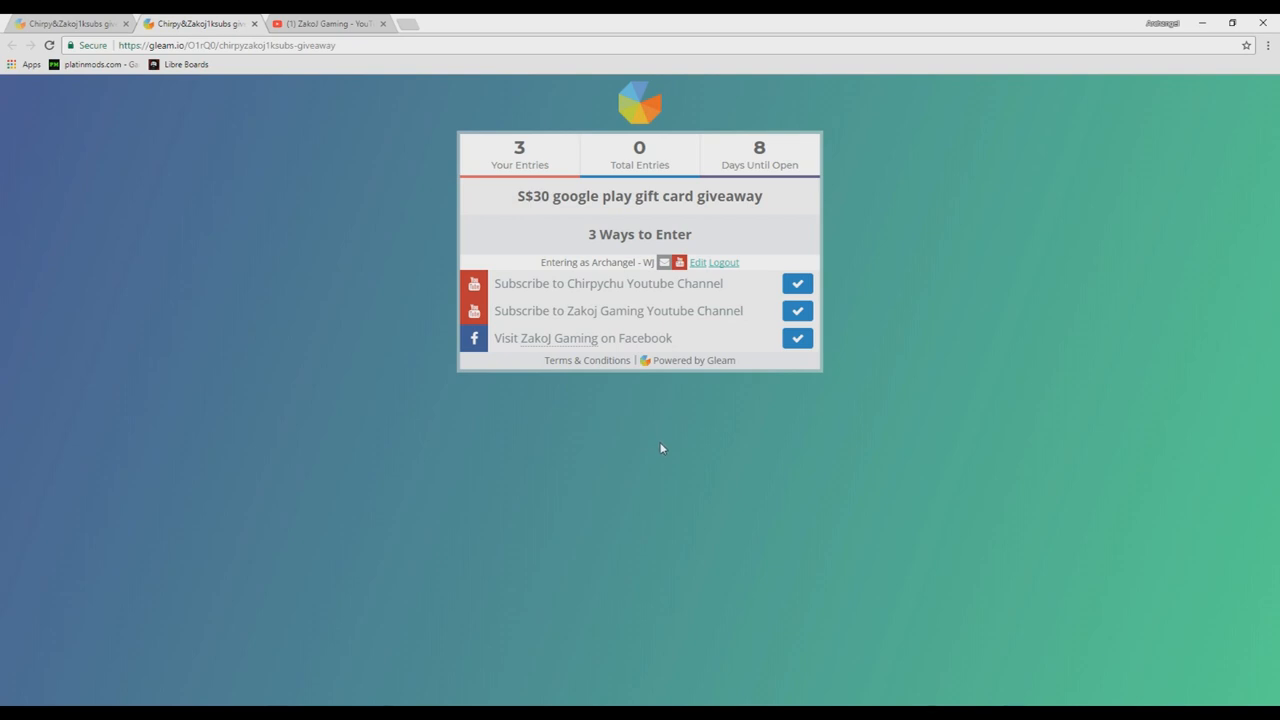
pyautogui.moveTo(660, 430)
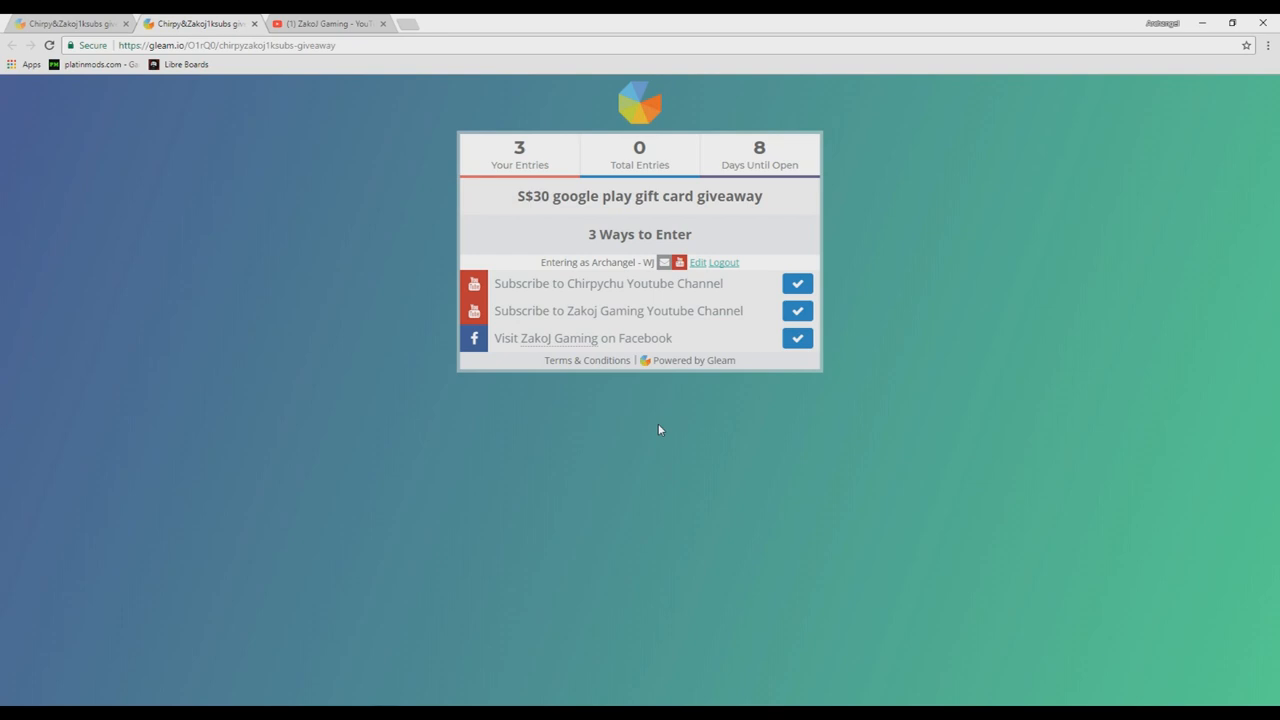